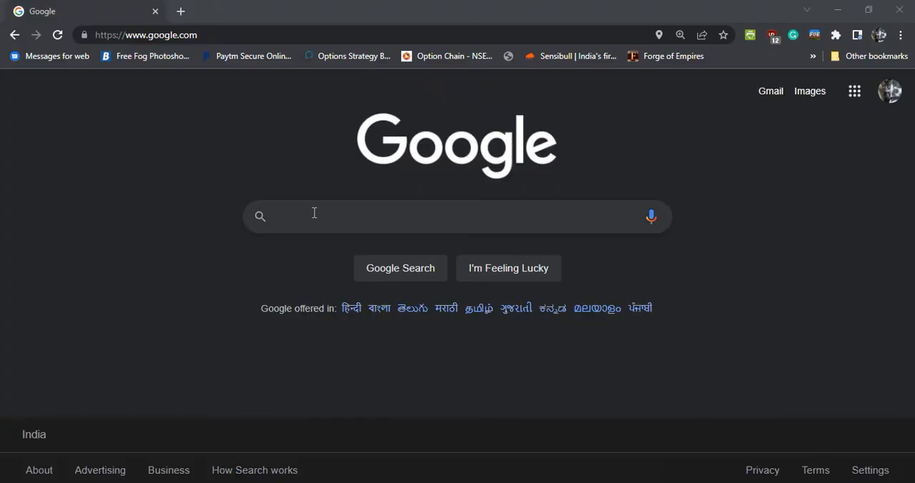
Search Google for 'windows 10 iso' to reach Microsoft's disc image download result
type("windows 10 iso")
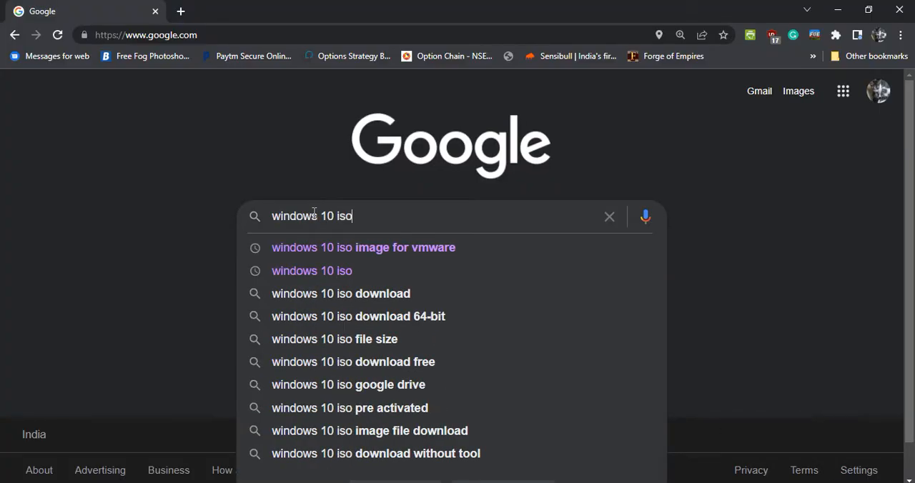
key("Return")
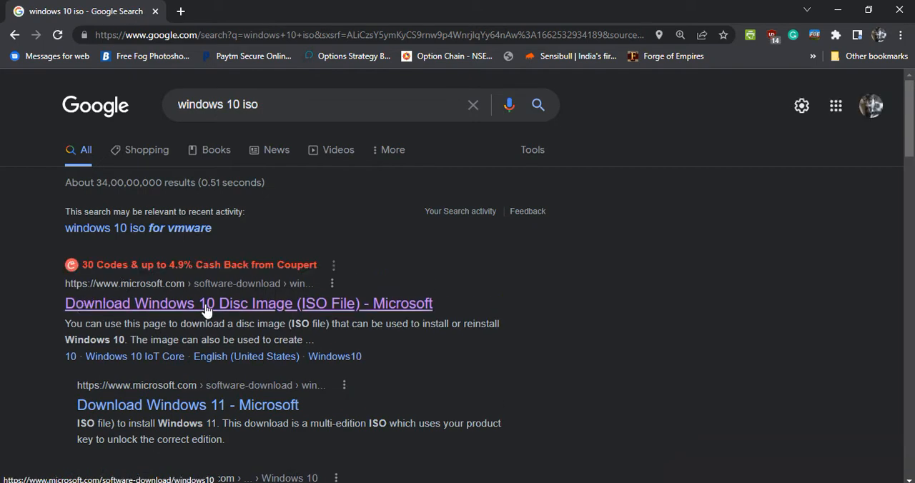
From Microsoft's Windows 10 download page, download the media creation tool under 'Create Windows 10 installation media'
left_click(249, 303)
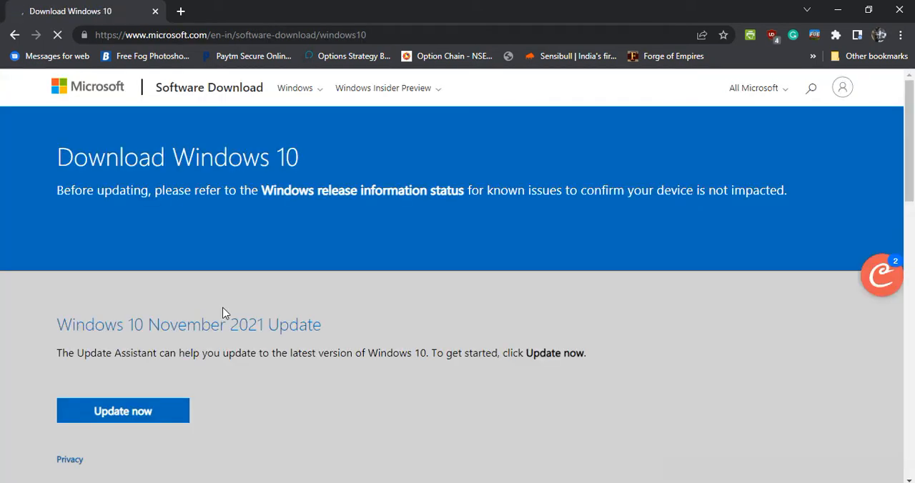
scroll("down", 3)
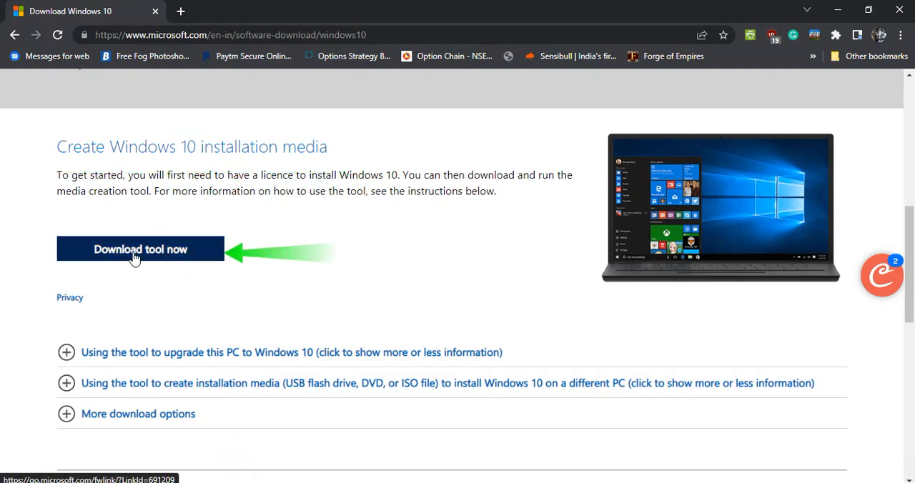
left_click(140, 248)
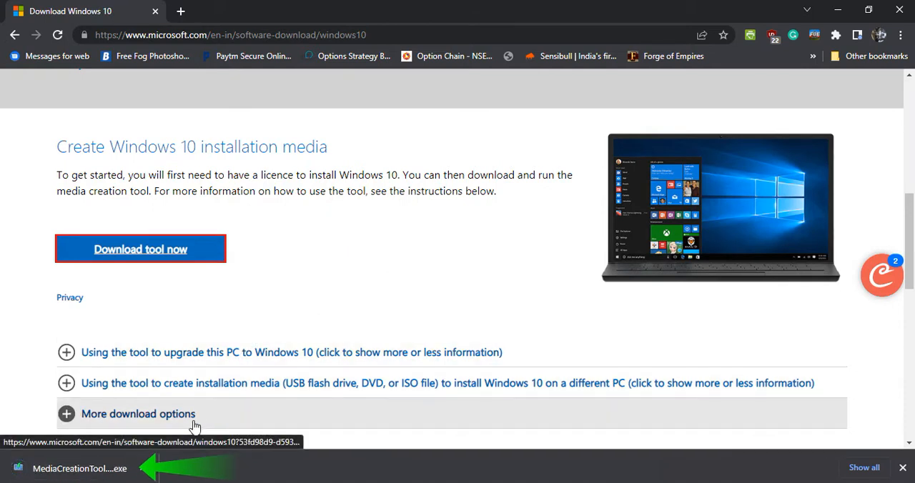
mouse_move(92, 478)
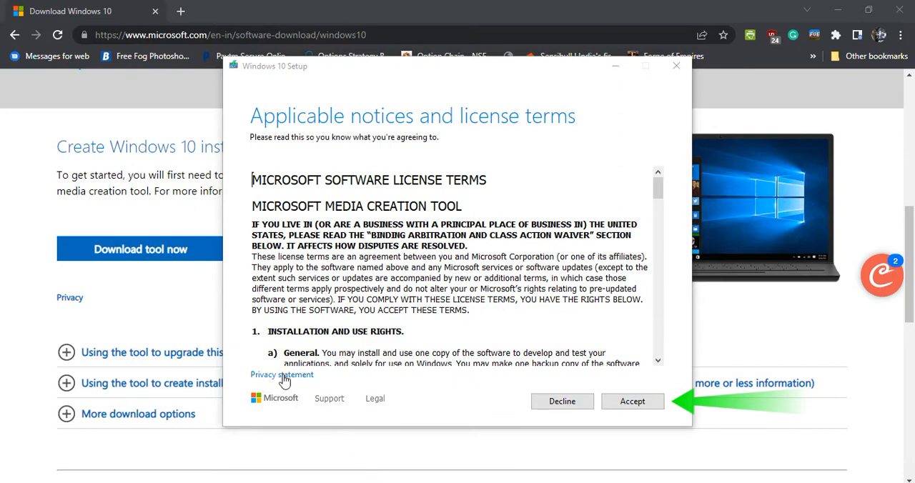
Accept the license terms and keep the recommended English 64-bit Windows 10 options
left_click(632, 400)
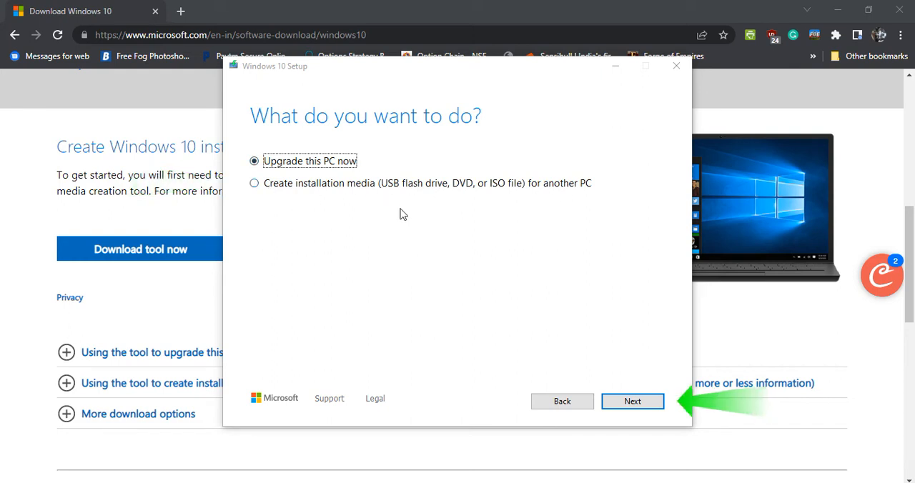
left_click(631, 400)
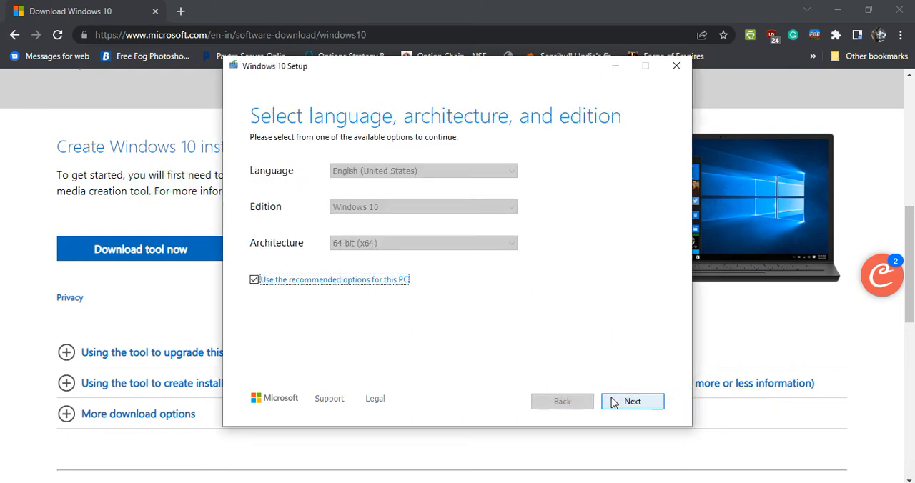
mouse_move(319, 209)
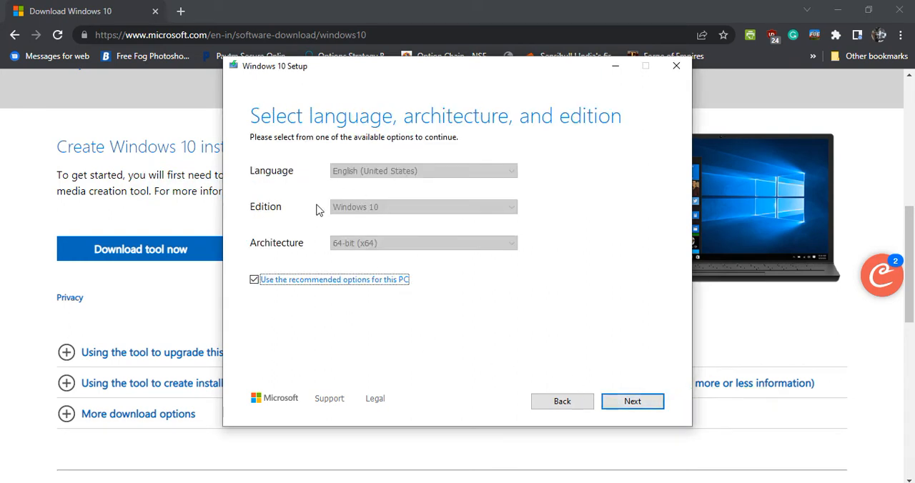
mouse_move(426, 263)
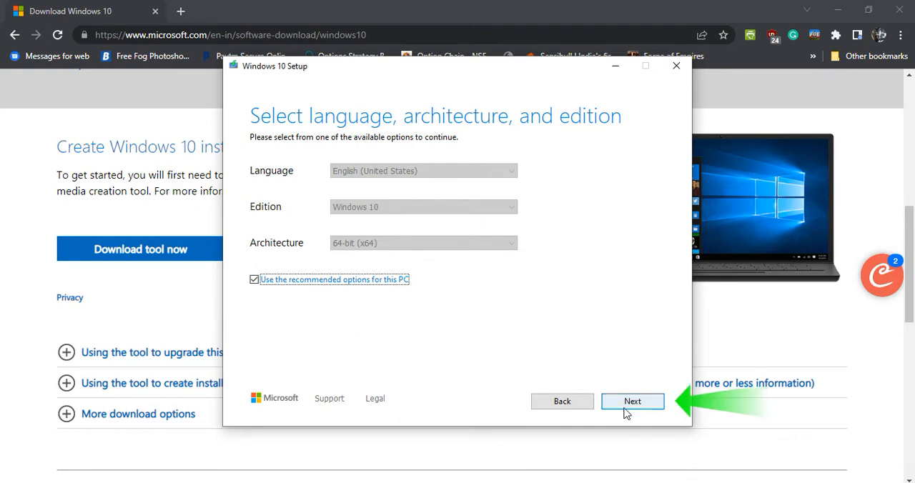
left_click(632, 400)
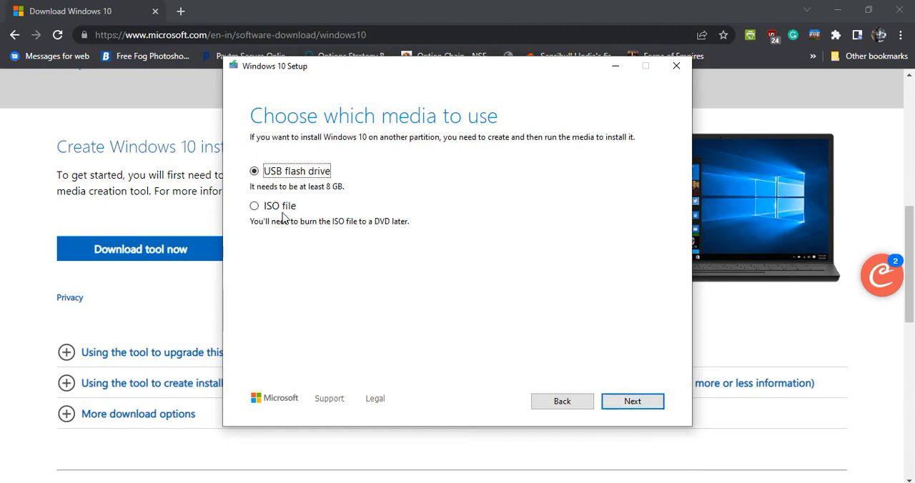
mouse_move(412, 234)
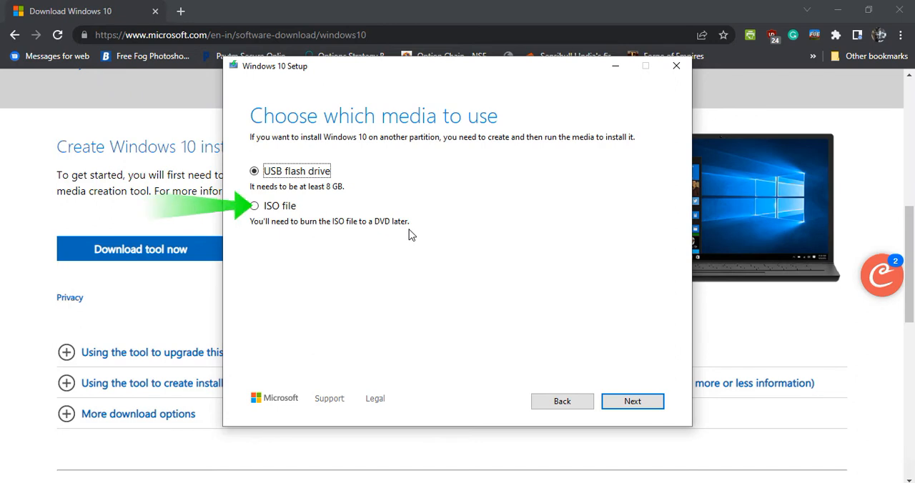
mouse_move(250, 223)
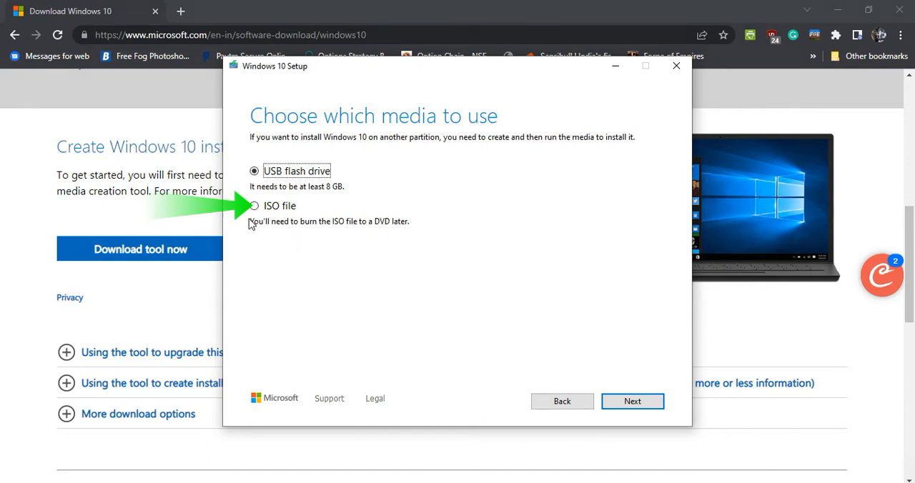
Choose ISO file as the media and save it to the Virtual Machines folder, starting the download
left_click(254, 206)
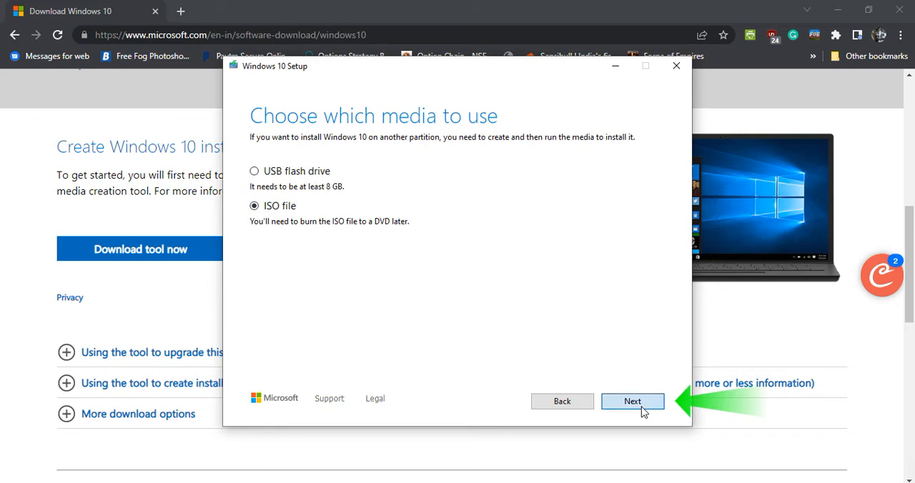
left_click(632, 400)
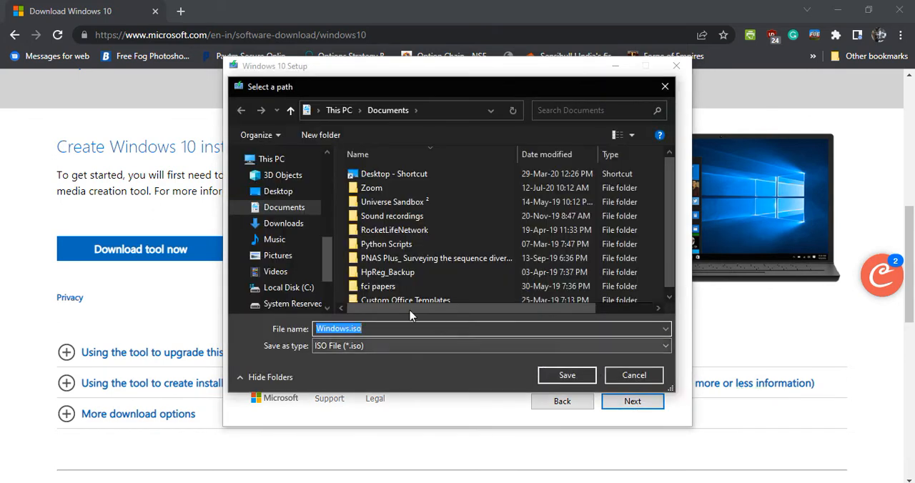
scroll("down", 3)
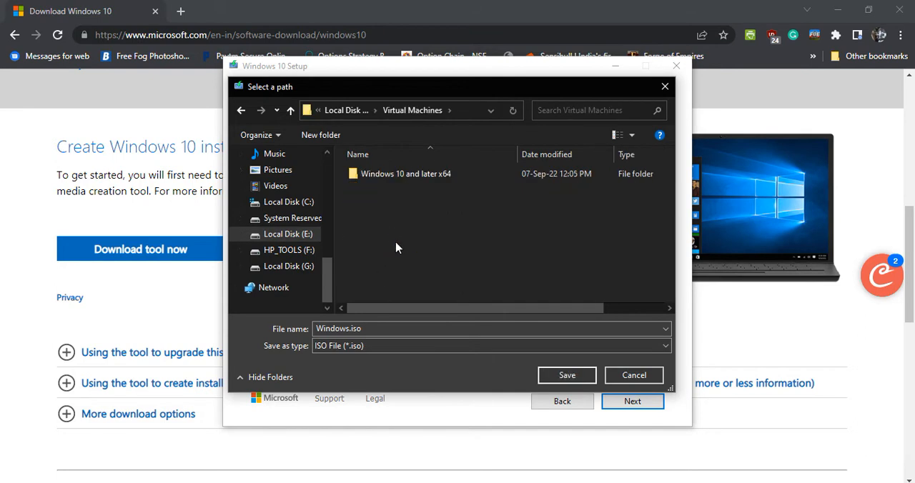
left_click(566, 374)
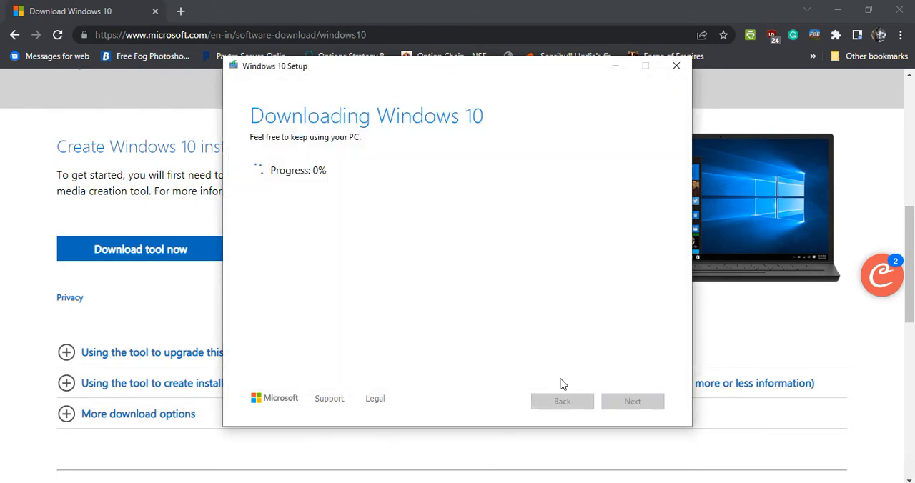
mouse_move(400, 348)
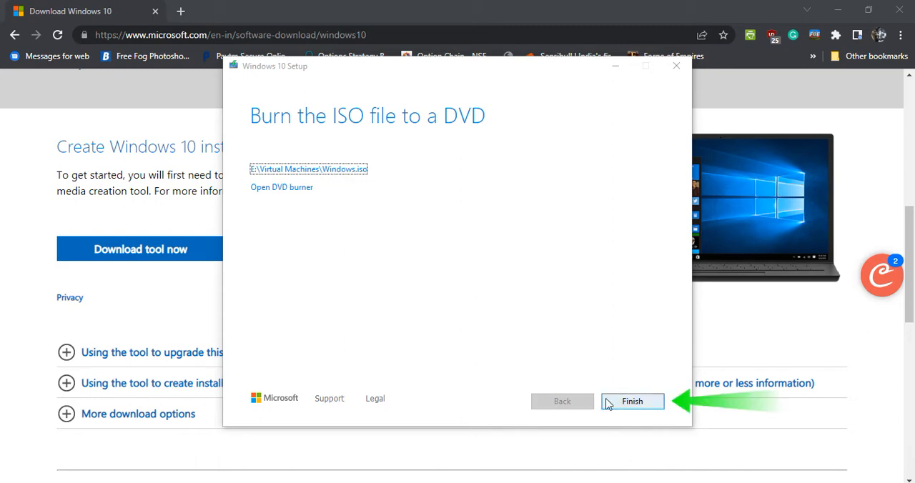
Finish the completed ISO creation so Windows.iso (about 4.5 GB) is left in Virtual Machines
left_click(632, 400)
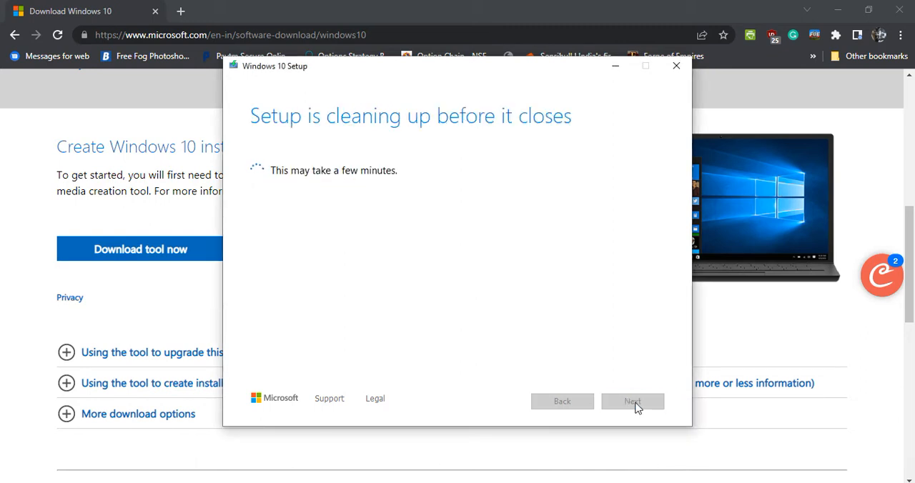
left_click(675, 66)
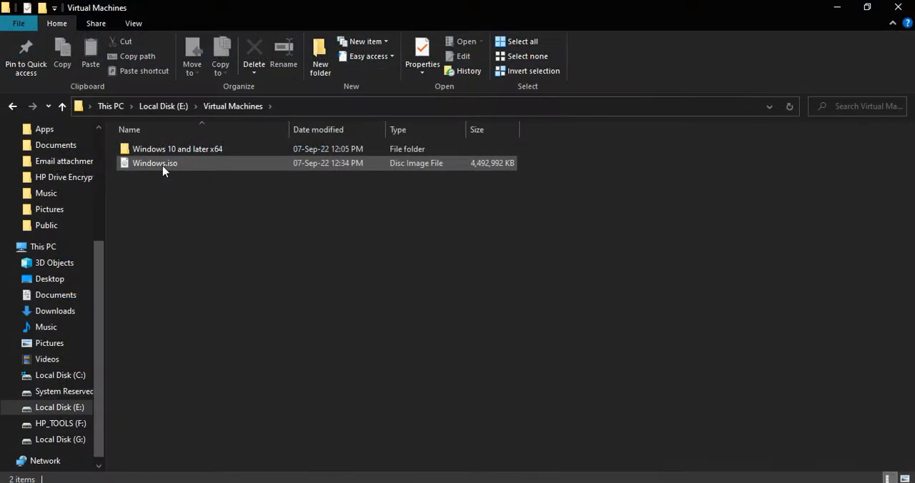
Relaunch MediaCreationTool21H2.exe from E:\Virtual Machines next to the saved Windows.iso
left_click(183, 269)
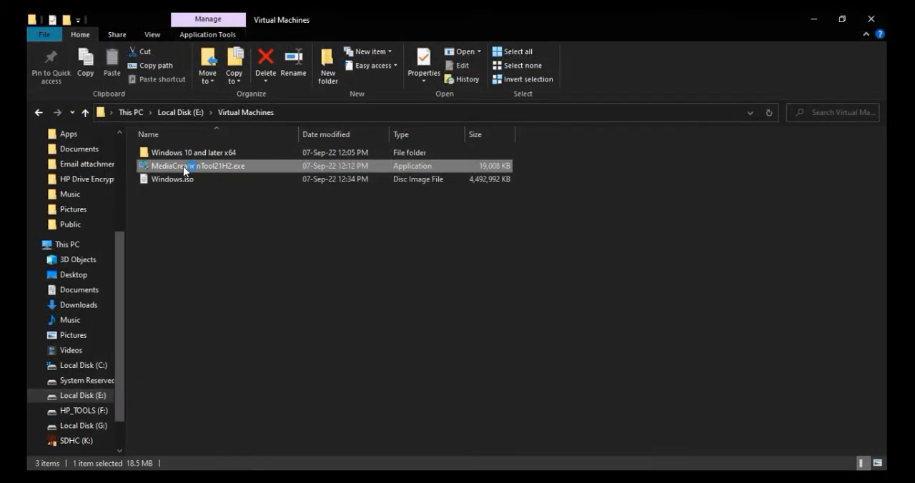
double_click(197, 166)
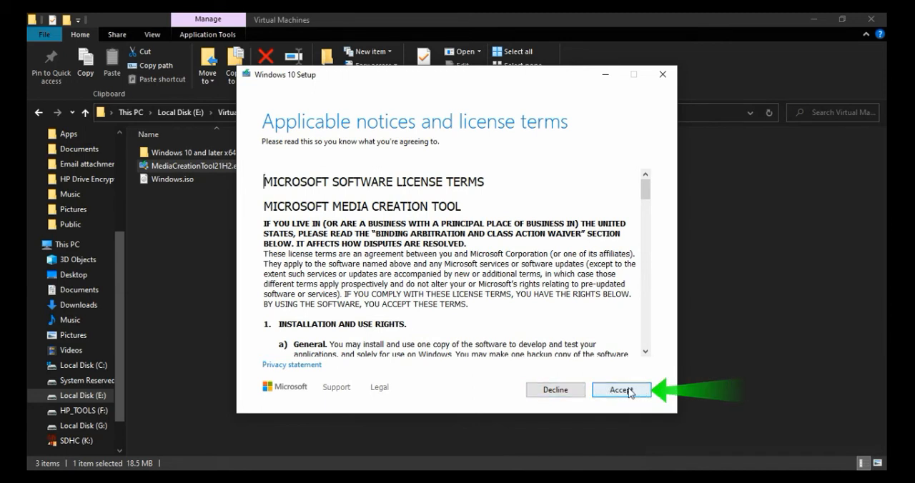
Accept the terms, choose installation media for another PC and keep the recommended options
left_click(620, 389)
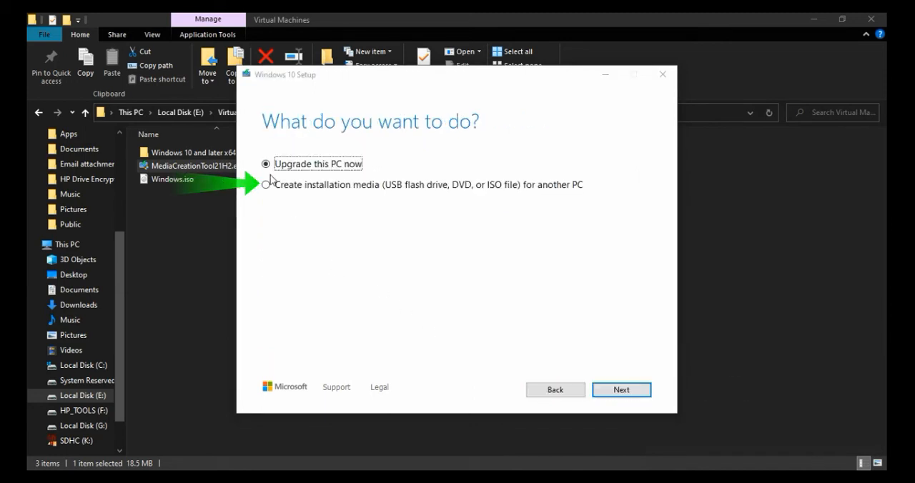
left_click(266, 185)
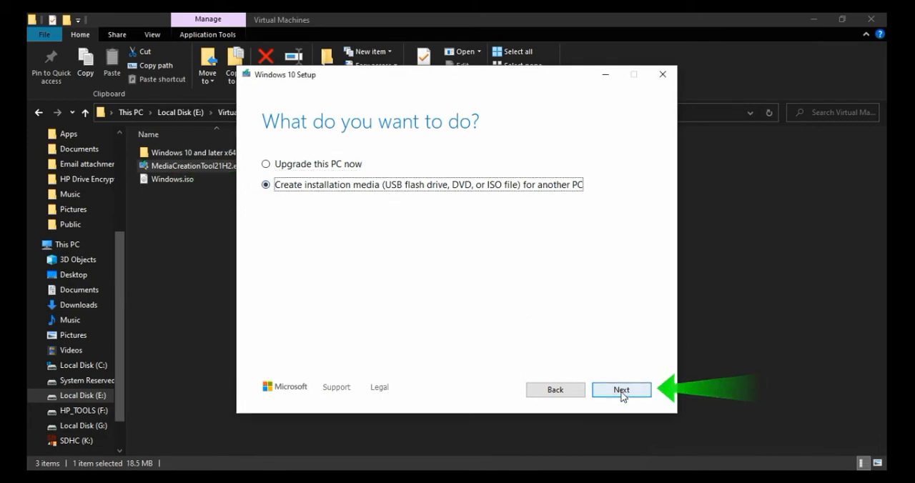
left_click(620, 389)
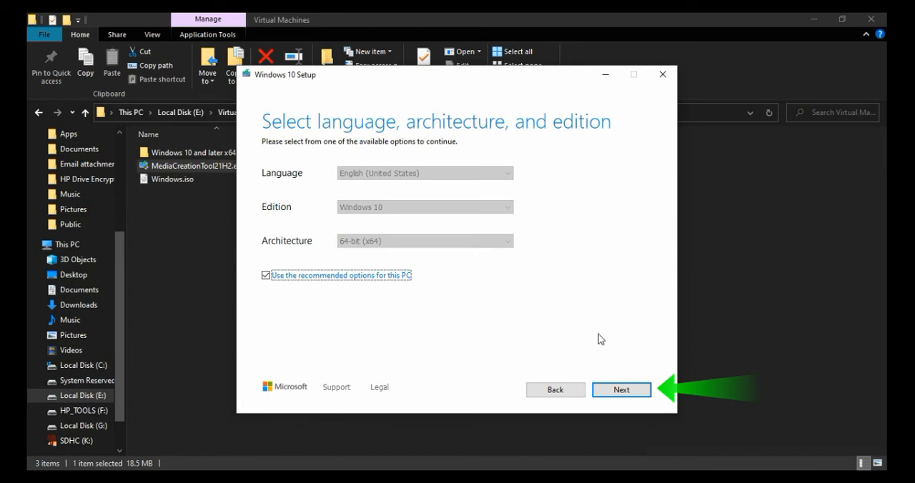
left_click(621, 389)
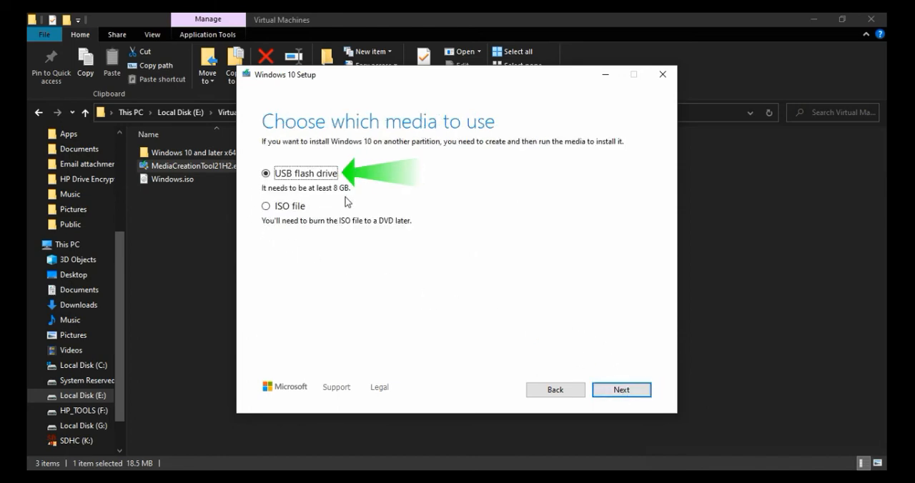
mouse_move(621, 389)
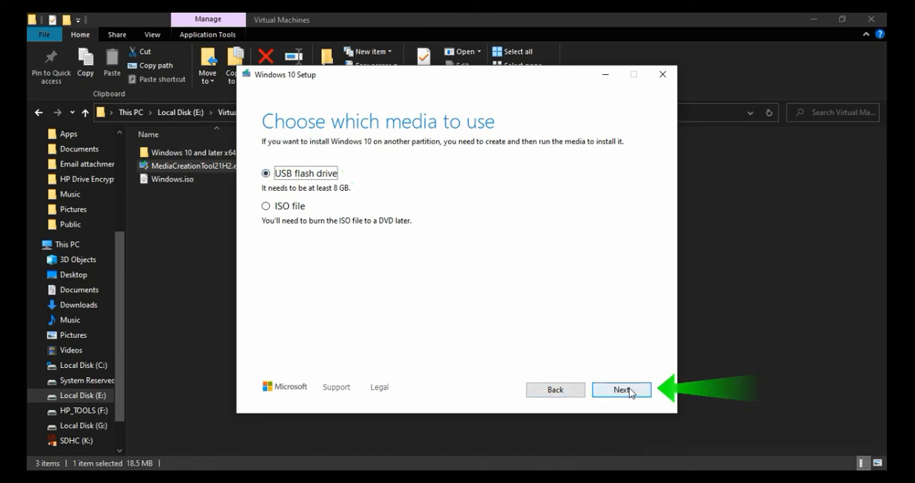
Target a USB flash drive, select removable drive K: and start writing Windows 10 to it
left_click(620, 389)
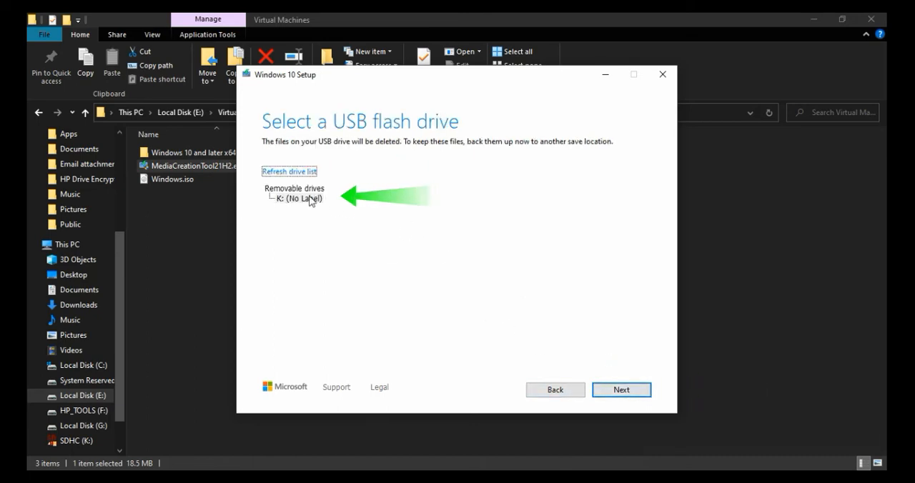
left_click(297, 198)
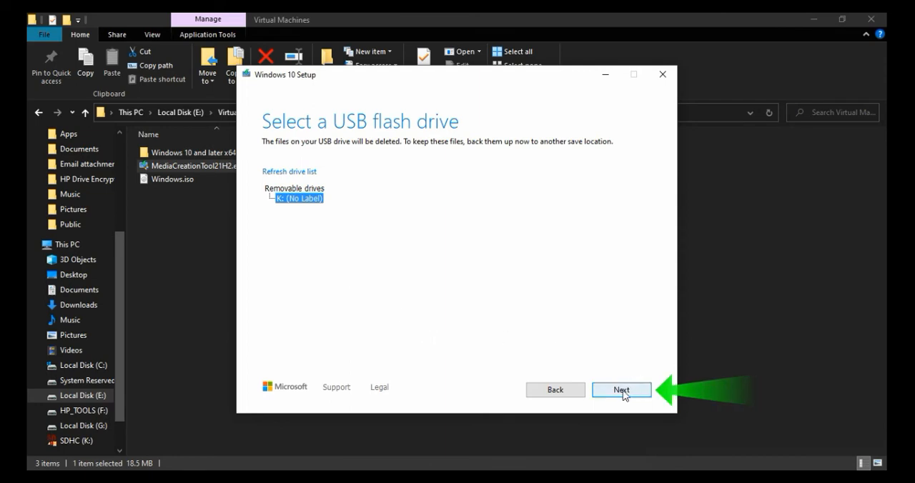
left_click(621, 389)
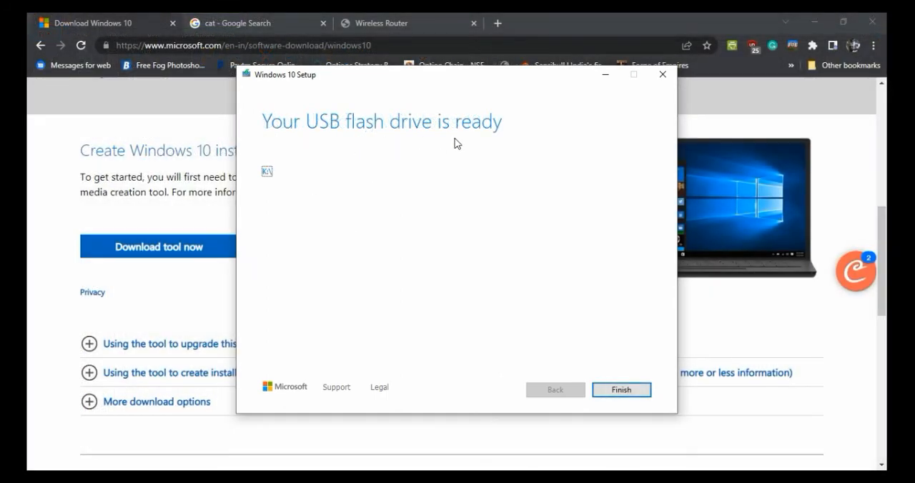
Finish setup, leaving drive K: as ESD-USB with the Windows setup files
left_click(621, 389)
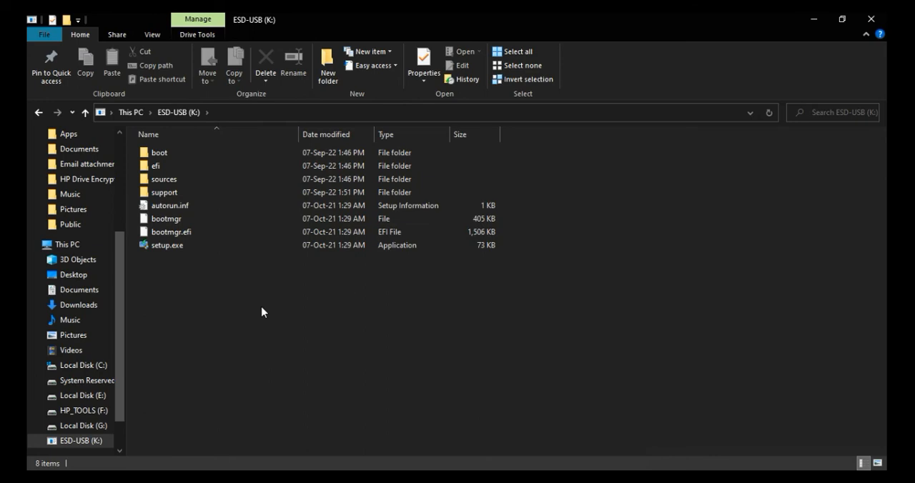
mouse_move(772, 446)
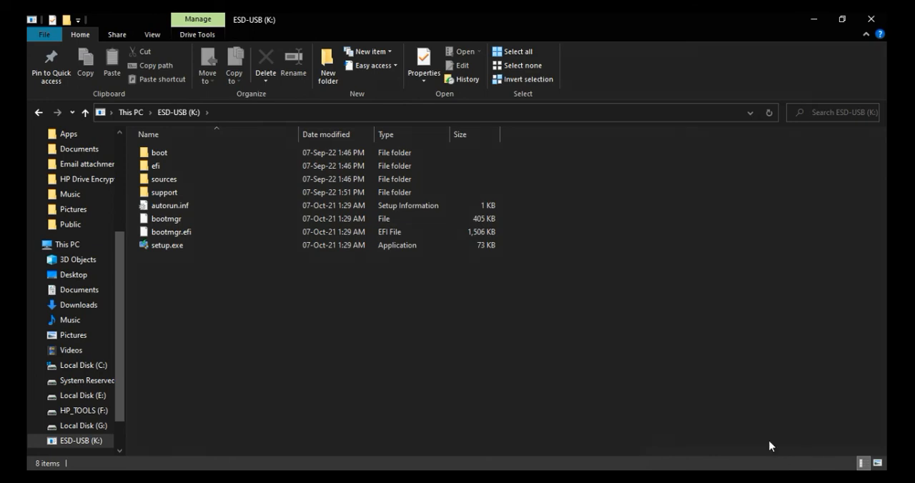